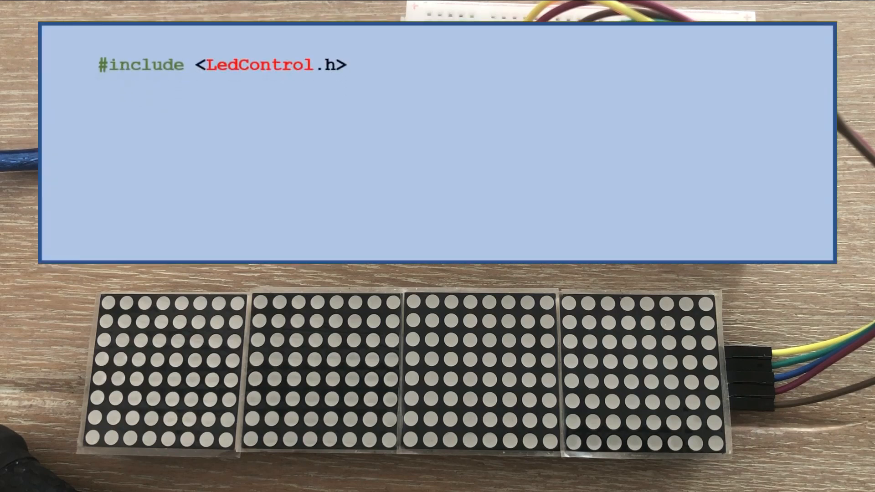
Declare the DIN pin, a one-device LedControl lc object and the Apple byte bitmap array.
type("int DIN = 11;")
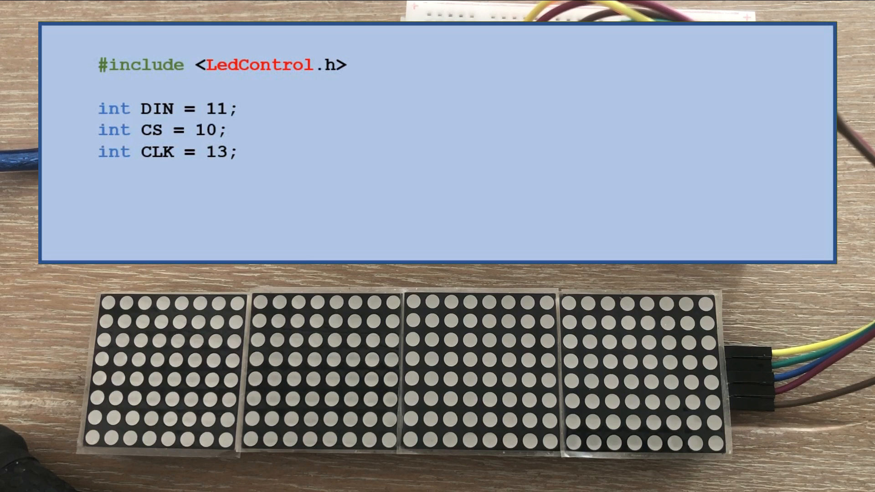
type("LedControl lc=LedControl(DIN, CLK, CS,1);")
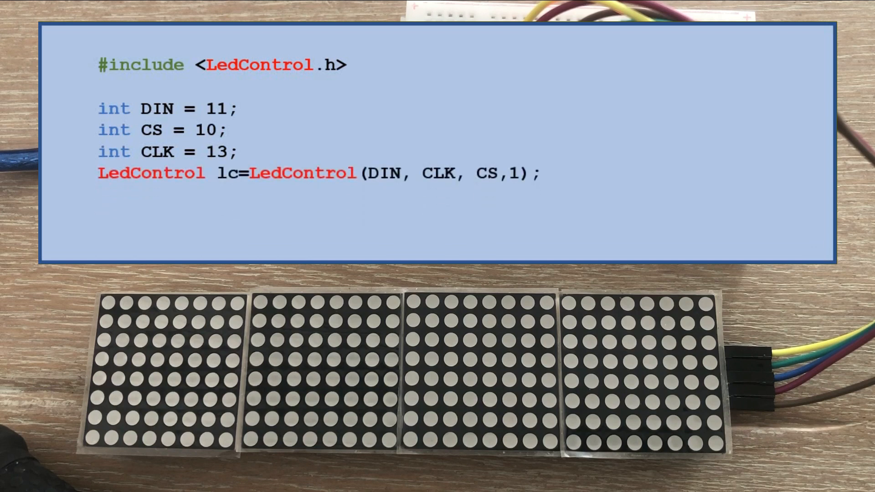
type("byte Apple [8]={B00011000,B00001000,B01110110,B11111111,B11111111,B11111111,B01111010,B00110100};")
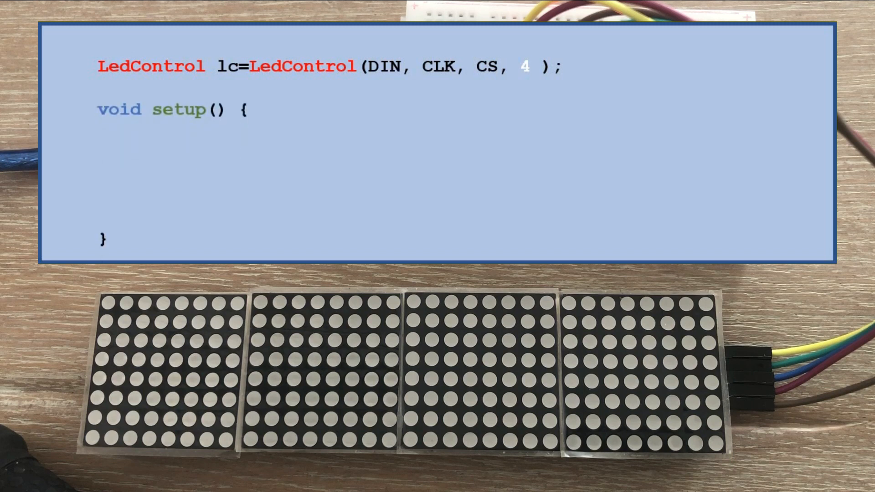
Write setup's four-device for loop and a loop() that delays 3000, clears active_display, increments it and wraps at 4.
type("for(int i=0;i<4;i++){")
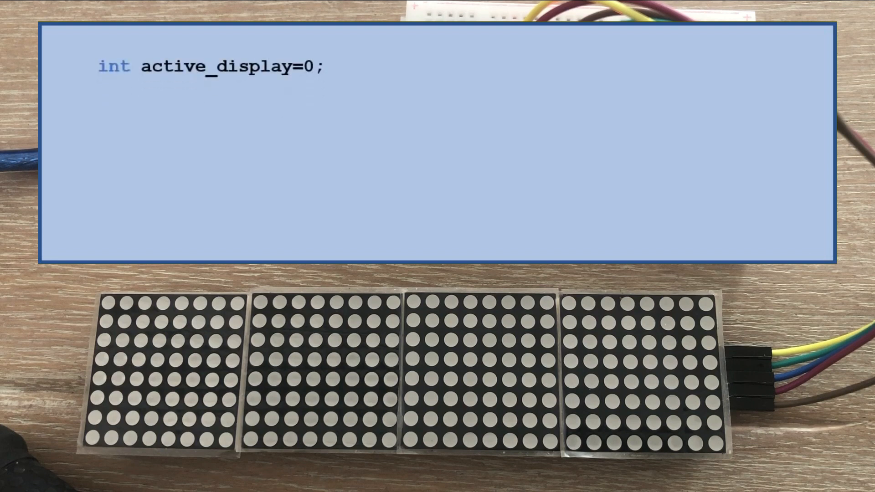
type("void loop(){")
type("for(int i=0;i<8;i++) lc.setRow(active_display,i,Apple[i]);")
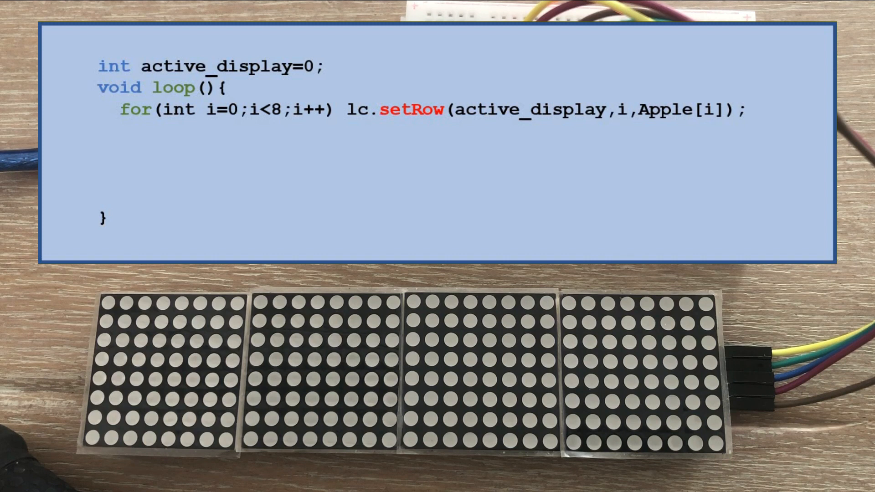
type("delay(3000);")
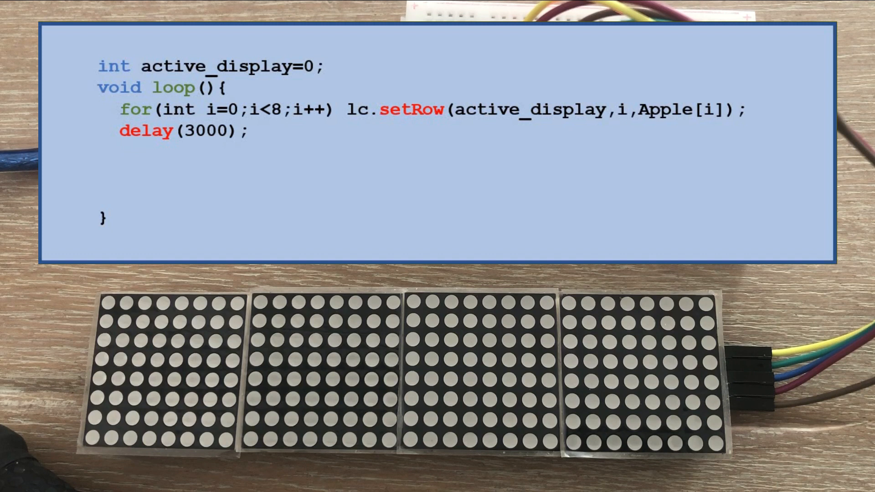
type("lc.clearDisplay(active_display);")
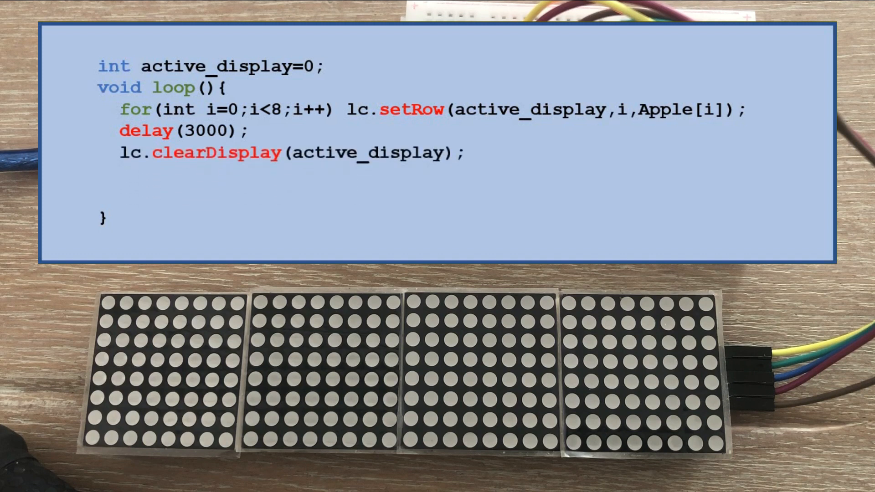
type("active_display++;")
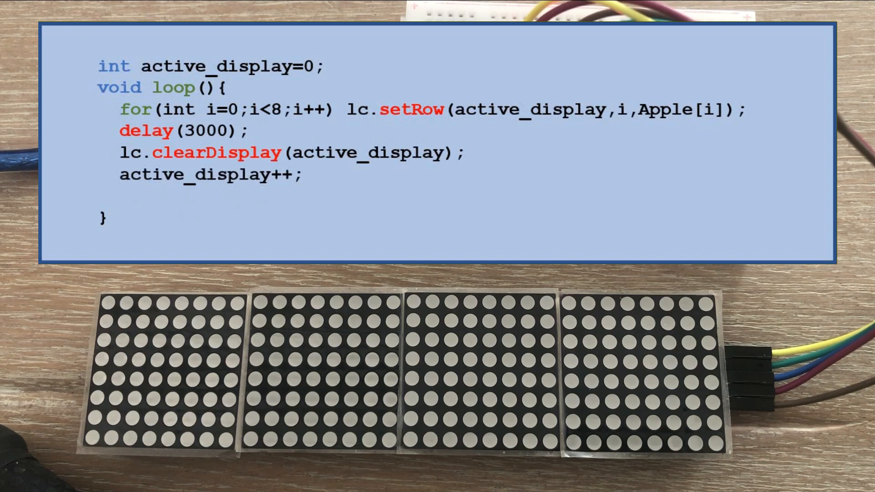
type("if (active_display==4) active_display=0;")
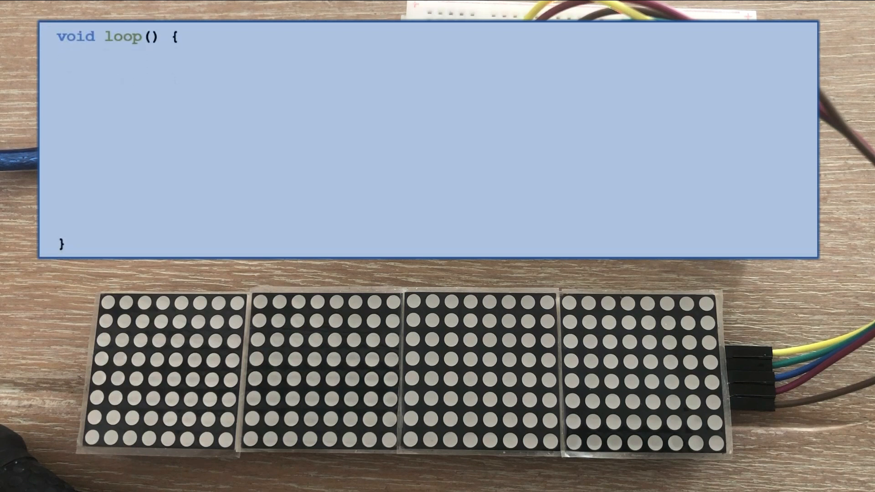
Write nested j and i loops calling lc.setLed from Marios_ideas offset by position, then delay(20).
type("for (int j=0;j<8;j++){")
type("}")
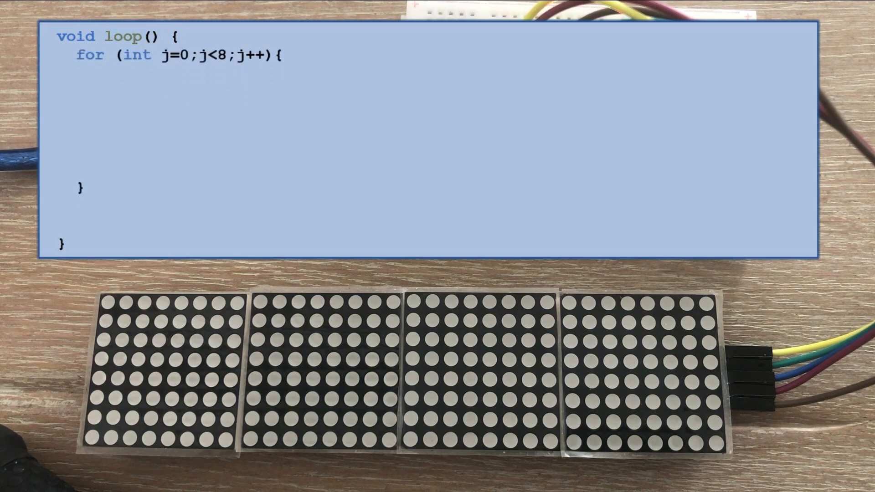
type("for (int i=0;i<8;i++){")
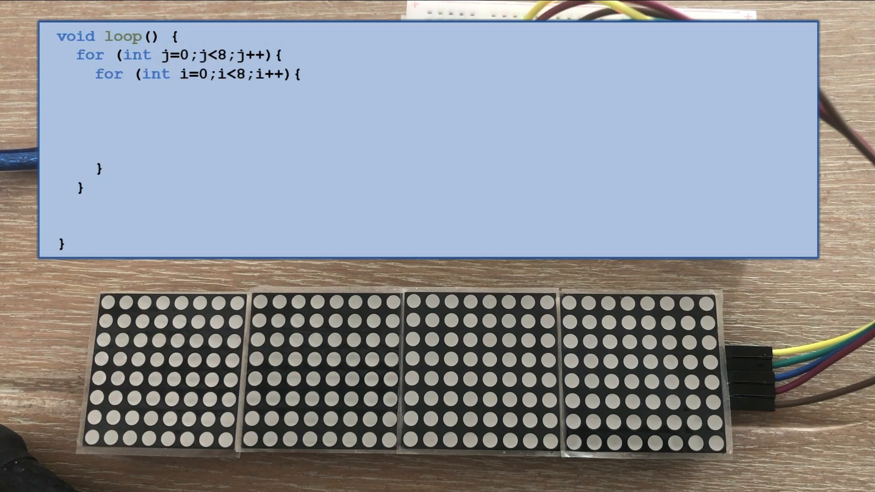
type("lc.setLed(0,j,i,Marios_ideas[j][(i+position)-abs((i+position)/54)*54]);")
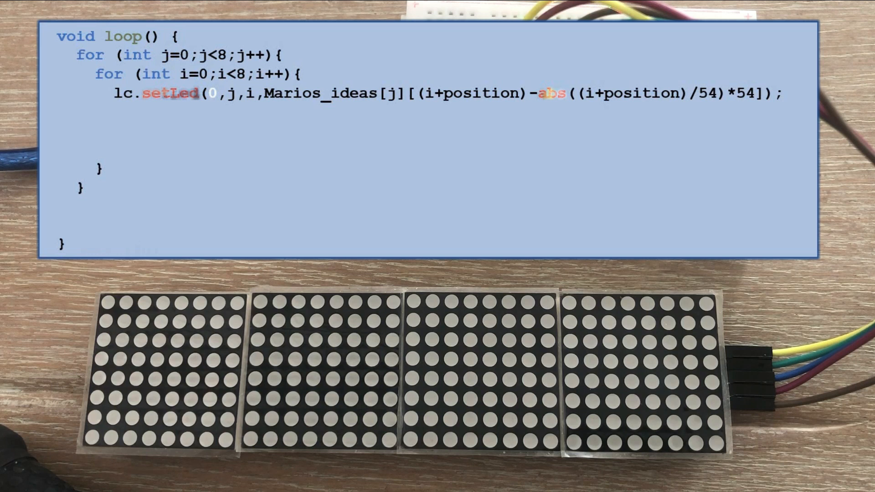
type("delay(20);")
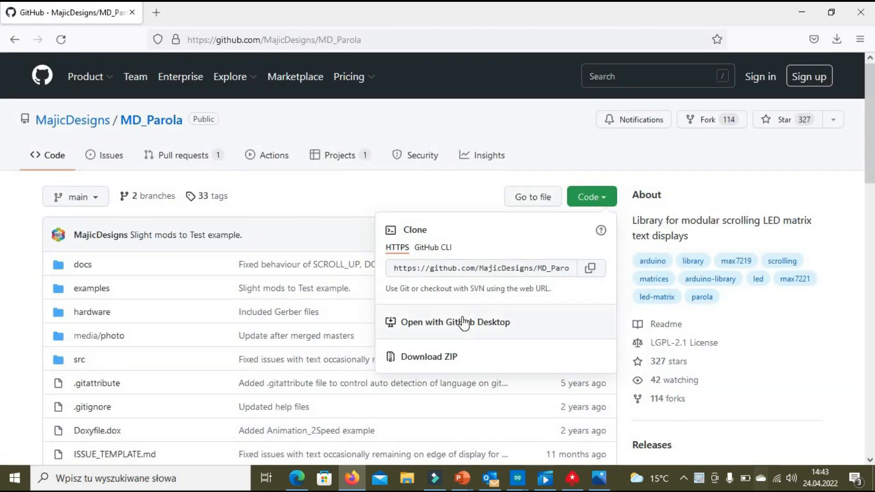
Download the MD_Parola repository as a ZIP archive.
left_click(428, 357)
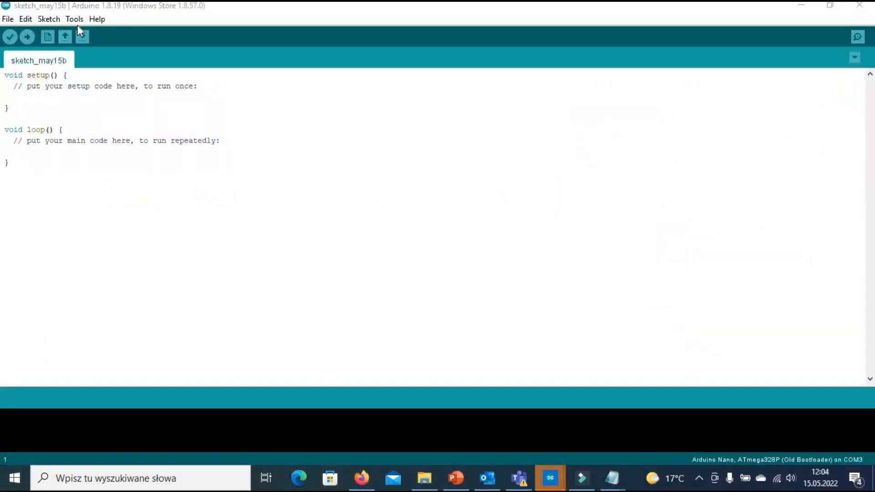
Add the downloaded MD_Parola ZIP via Sketch > Include Library and open one of its example sketches.
left_click(48, 18)
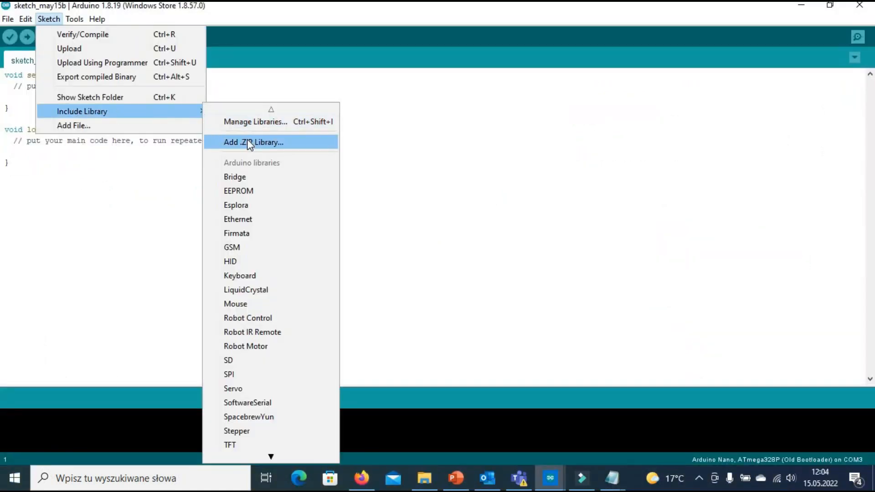
left_click(253, 142)
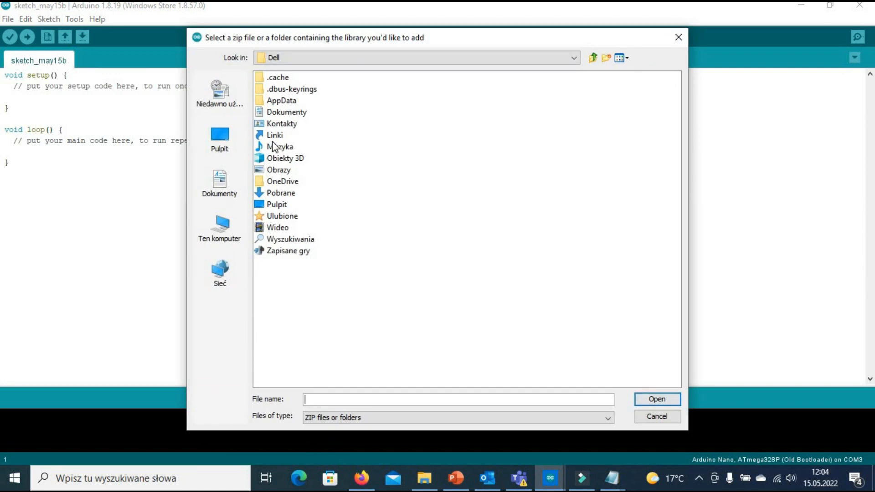
double_click(282, 192)
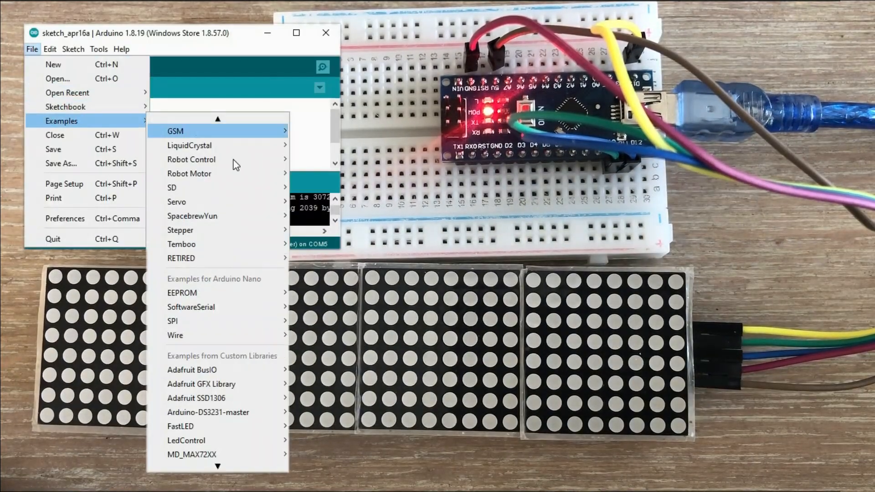
mouse_move(185, 454)
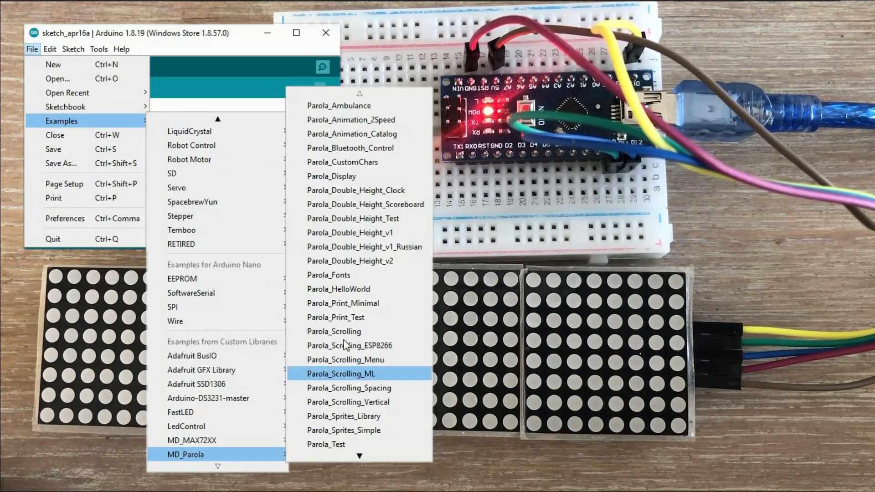
left_click(336, 318)
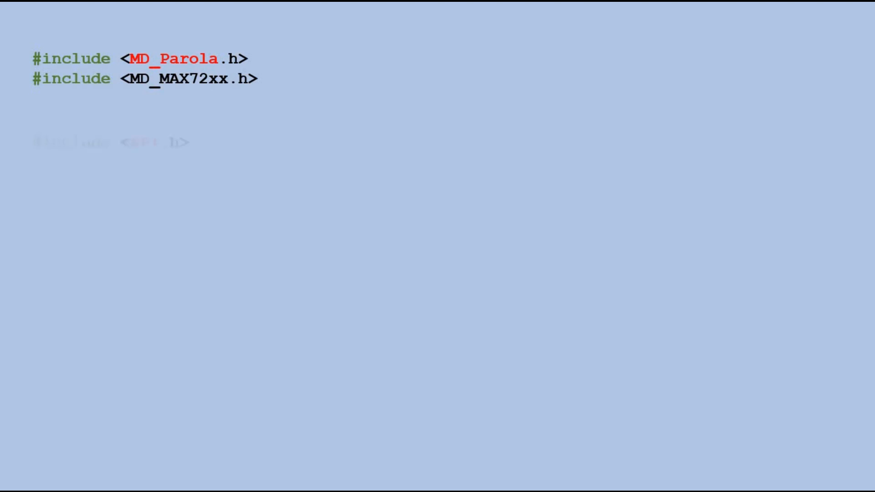
Include SPI.h, define HARDWARE_TYPE PAROLA_HW and MAX_DEVICES 4, and declare the MD_Parola P object.
type("#include <SPI.h>")
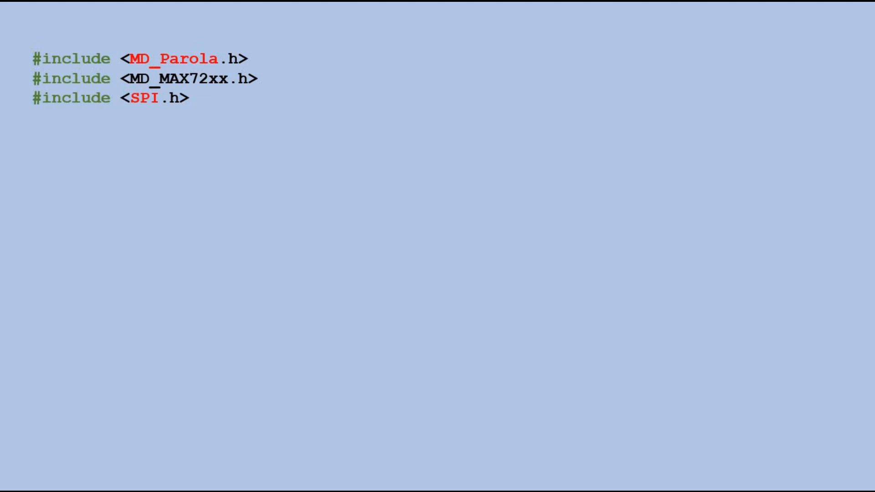
type("#define HARDWARE_TYPE MD_MAX72XX::PAROLA_HW")
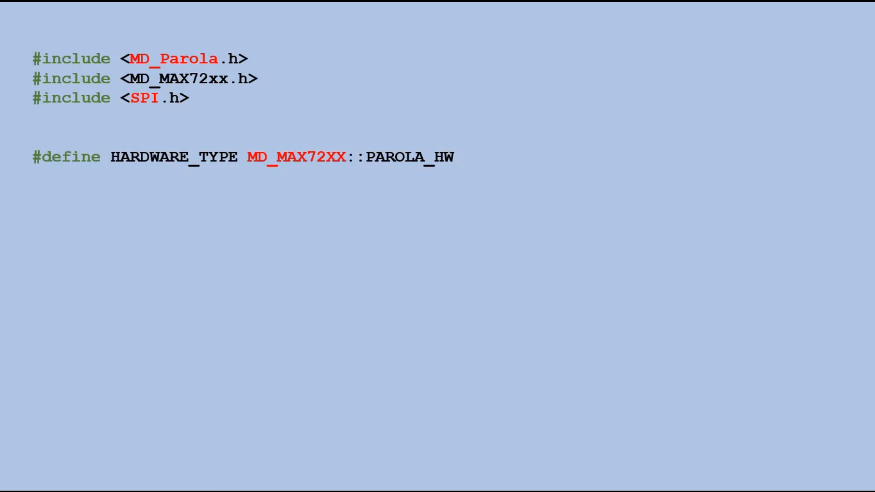
type("#define MAX_DEVICES 4")
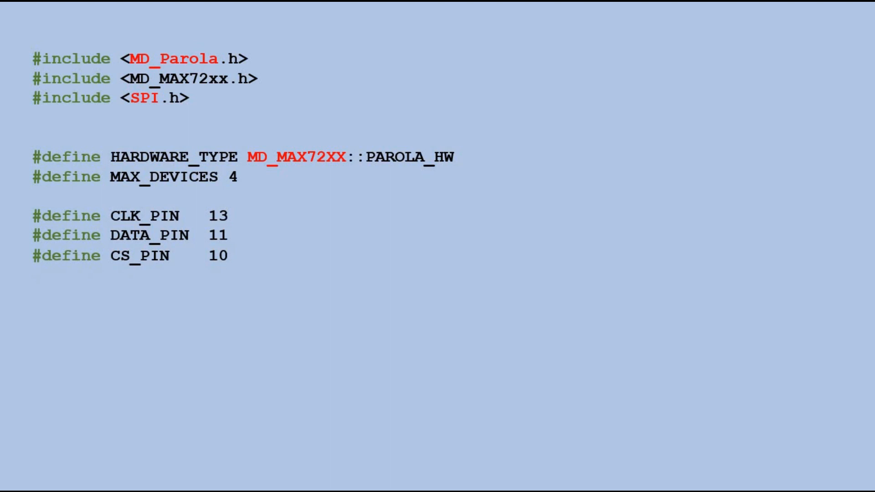
type("MD_Parola P = MD_Parola(HARDWARE_TYPE, CS_PIN, MAX_DEVICES);")
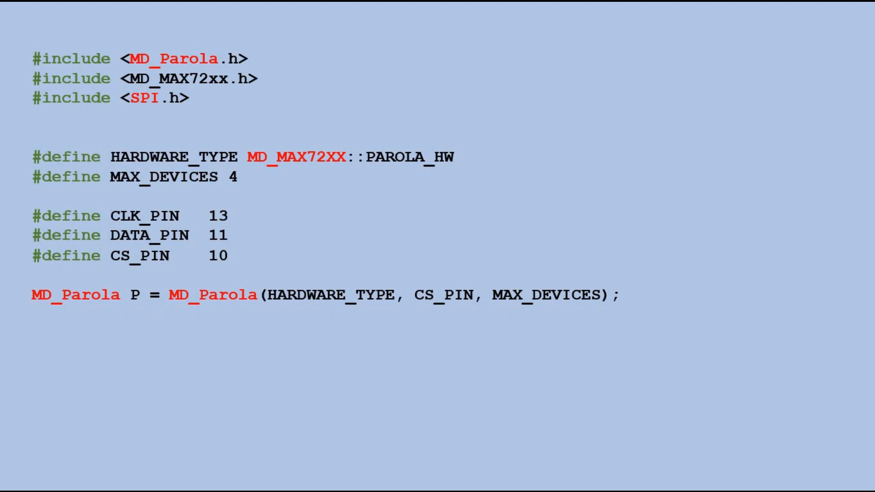
Add void setup(void) and loop calls P.print("Hello") and P.print(1234, DEC).
type("void setup(void)")
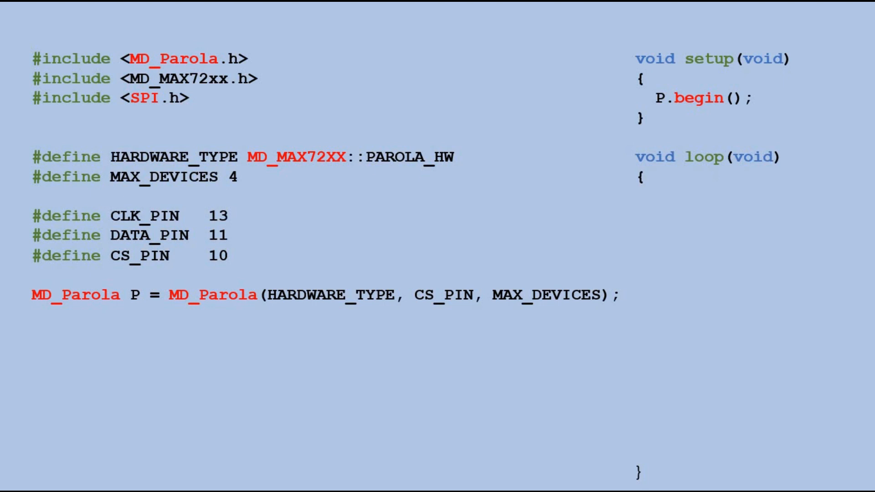
type("P.print(\"Hello\");")
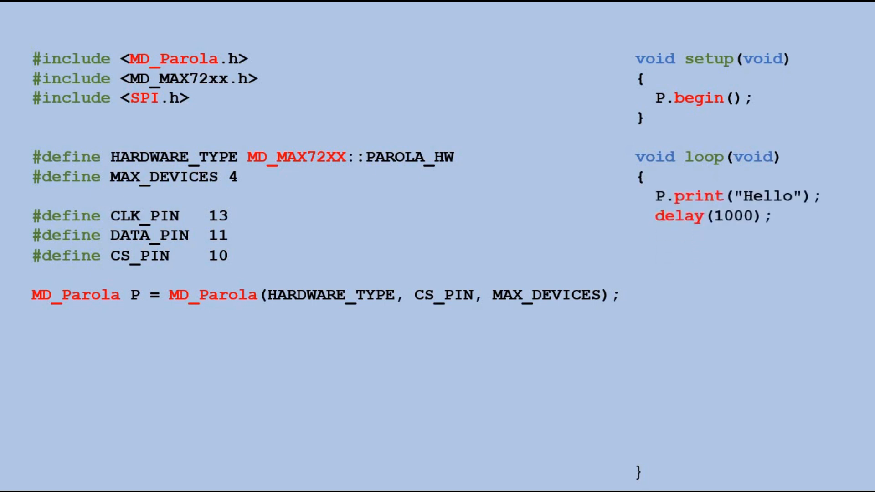
type("P.print(1234, DEC);")
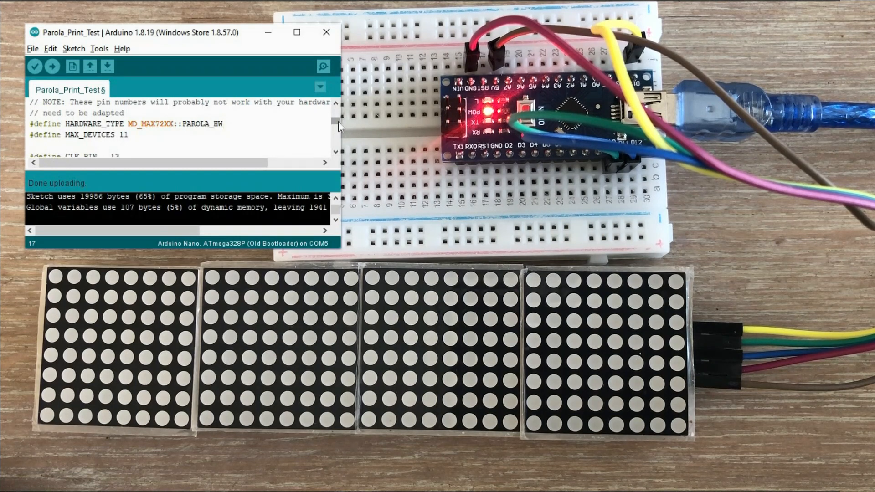
left_click(51, 66)
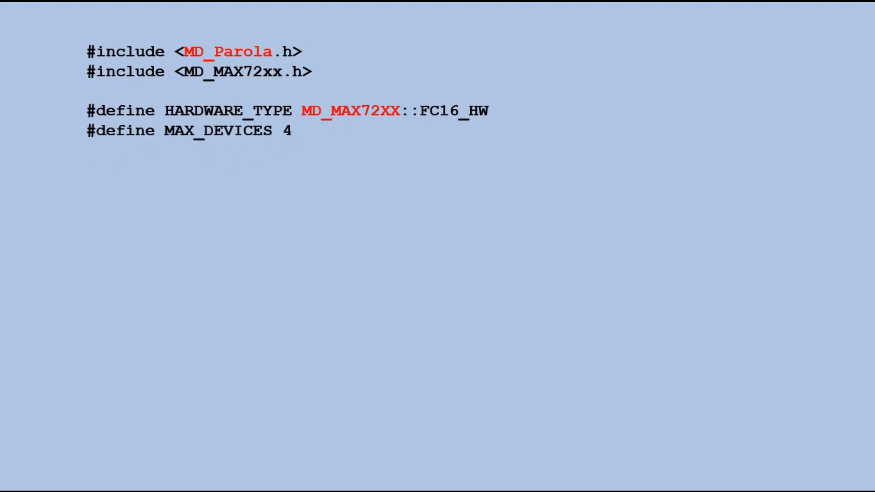
Define CLK_PIN as 13 among the Parola pin defines.
type("#define CLK_PIN   13")
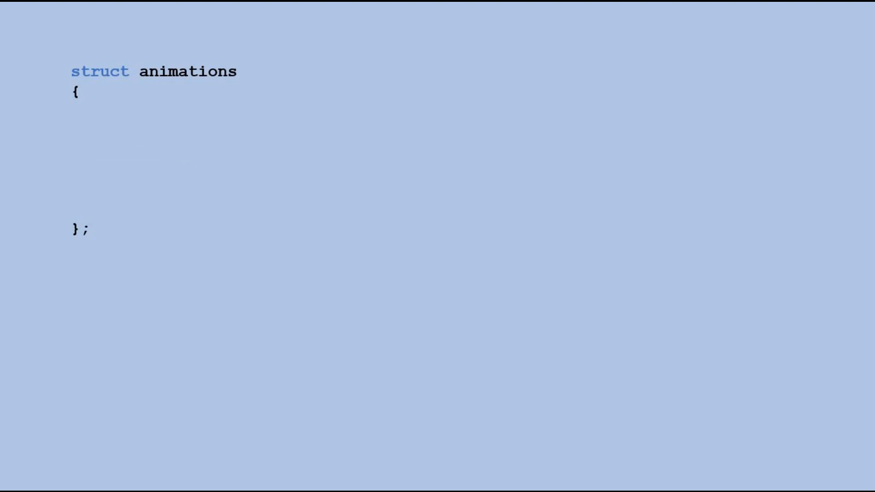
Give the animations struct a textEffect_t anim_in field and a textPosition_t just field.
type("textEffect_t\tanim_in;  // Animation type")
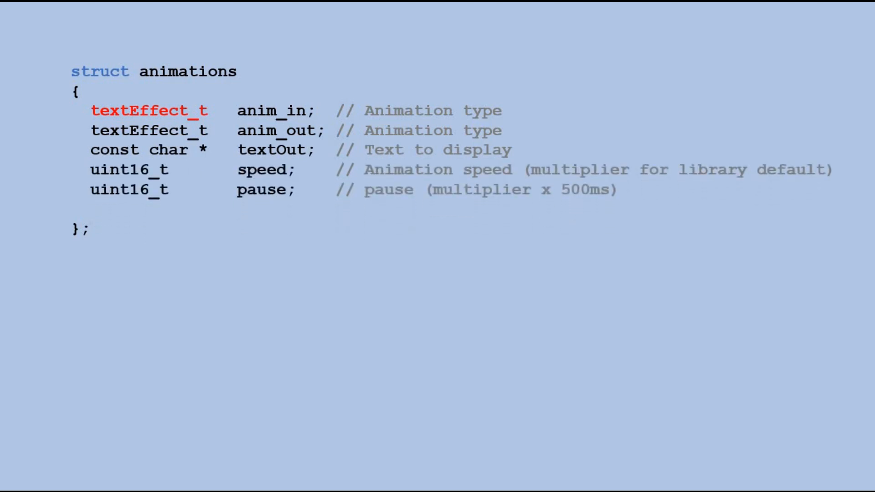
type("textPosition_t just;")
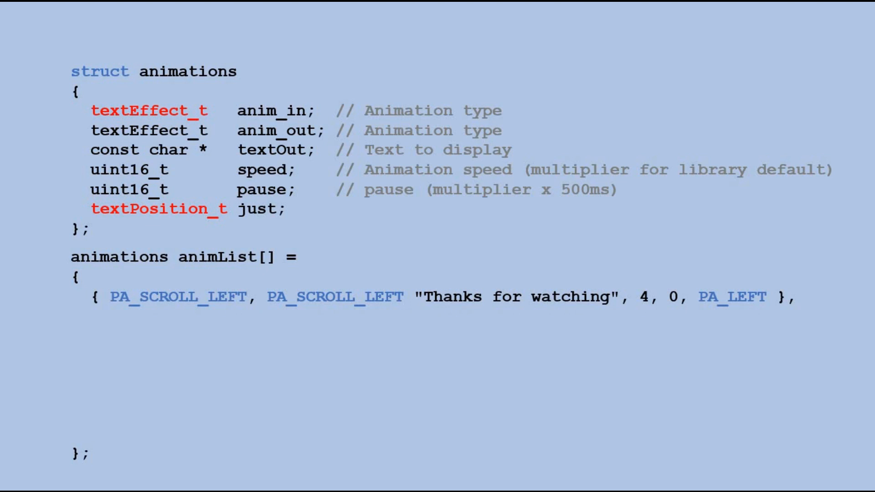
Fill animList with PA_SLICE "LIKE", PA_SCROLL_LEFT "Subscribe", PA_BLINDS "PATREON" and PA_SCROLL_DOWN_LEFT "SEE" entries.
type("{ PA_SLICE, PA_GROW_DOWN, \"LIKE\", 3, 2 , PA_CENTER },")
type("{ PA_RANDOM, PA_GROW_DOWN, \"SHARE\", 2, 2 , PA_CENTER},")
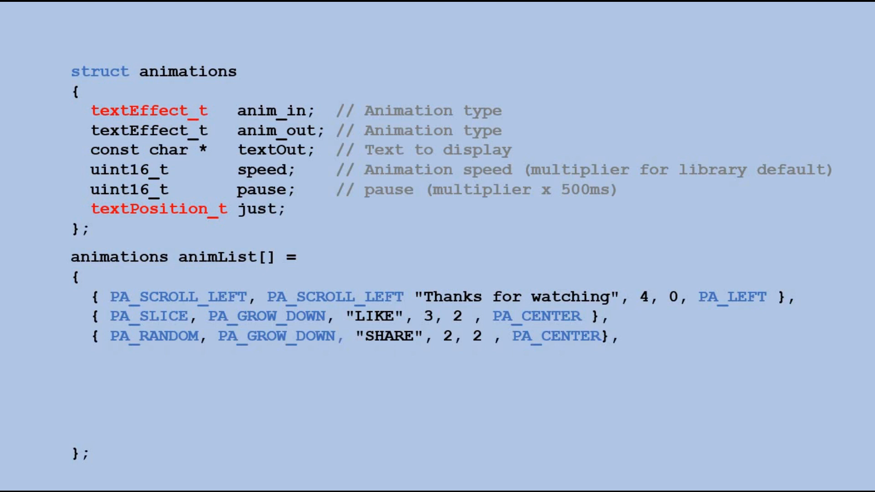
type("{ PA_SCROLL_LEFT, PA_SCROLL_LEFT ,\"Subscribe\", 5, 0 ,PA_LEFT},")
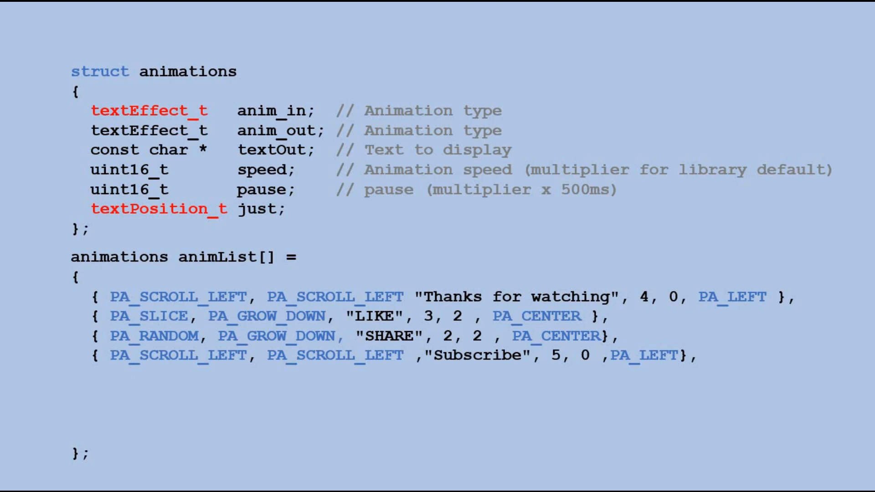
type("{ PA_BLINDS, PA_GROW_DOWN, „PATREON\", 2, 2 , PA_CENTER},")
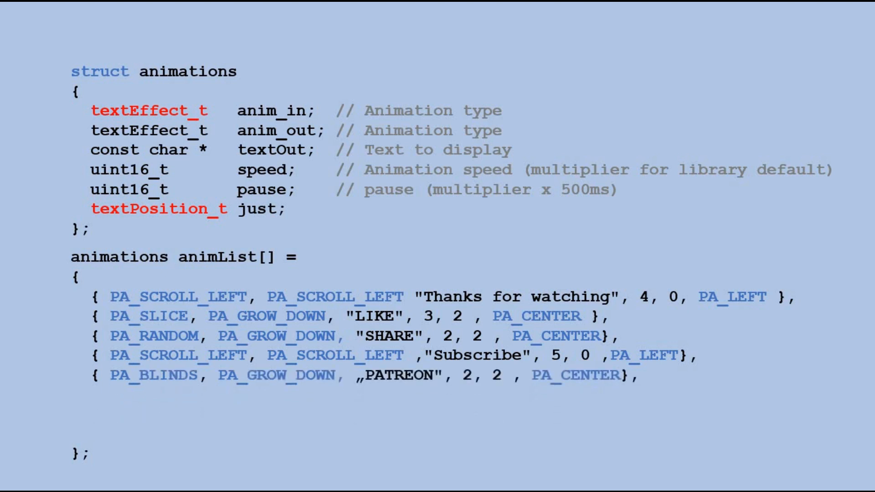
type("{ PA_SCROLL_DOWN_LEFT, PA_SCROLL_DOWN_LEFT ,\"SEE\", 4, 2 ,PA_LEFT},")
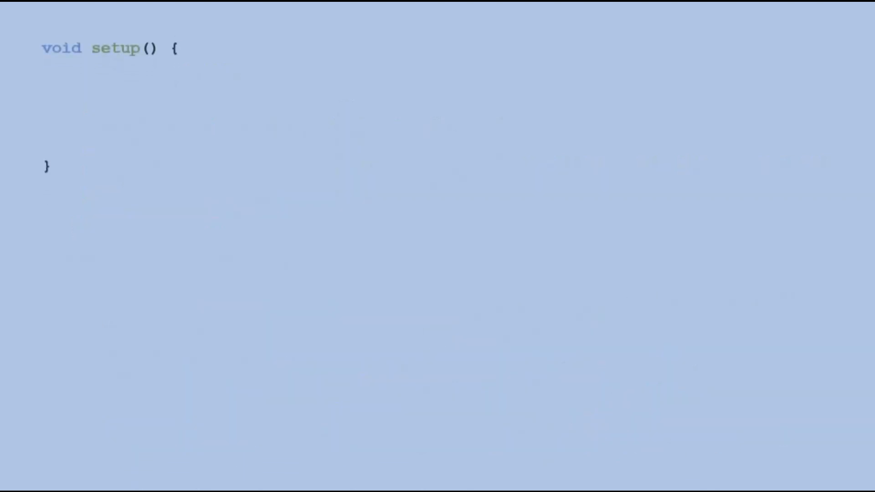
Call P.begin() and scale each animList speed by P.getSpeed() and pause by 500.
type("P.begin();")
type("for (uint8_t i=0; i<ARRAY_SIZE(animList); i++")
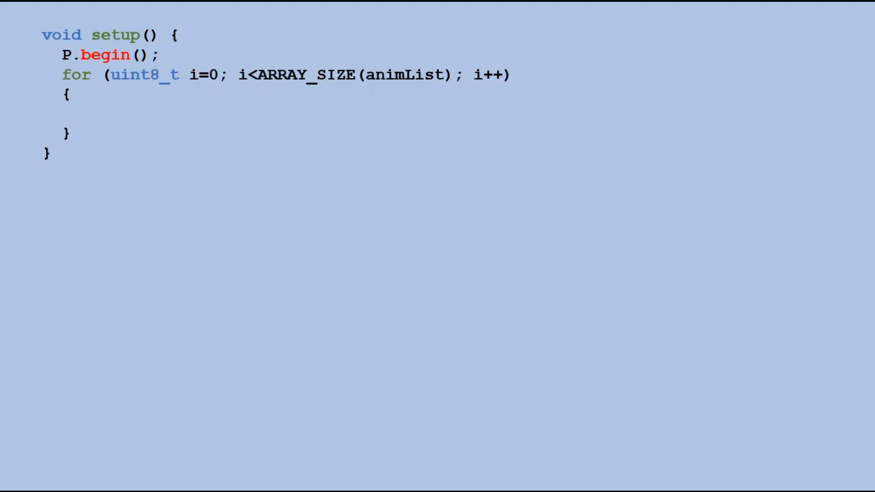
type("animList[i].speed *= P.getSpeed(); animList[i].pause *= 500;")
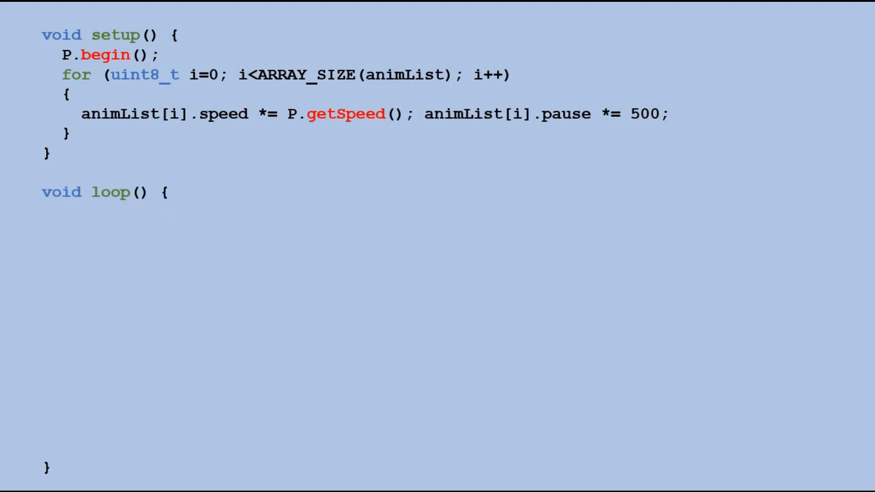
Write loop: static index i, P.displayAnimate() check resetting i at ARRAY_SIZE(animList), P.displayText of animList[i], delay(500).
type("static uint8_t i = 0;  // text effect index")
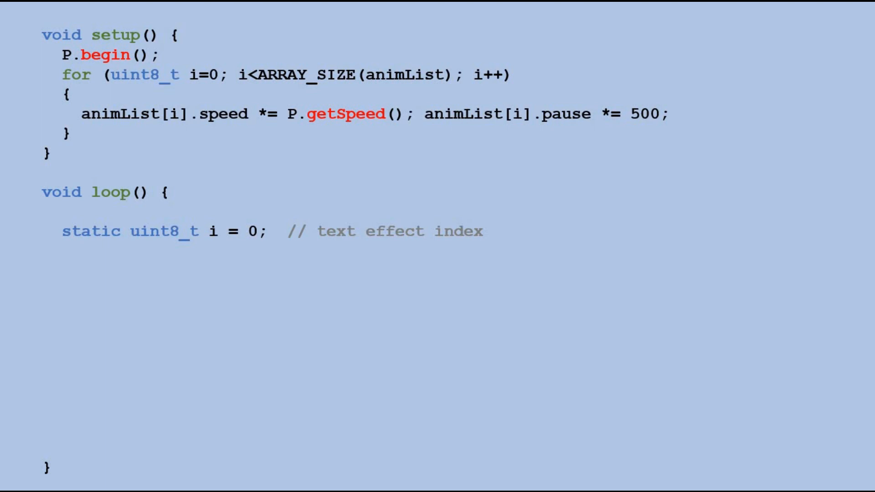
type("if (P.displayAnimate())// animates and returns true when an animation is completed")
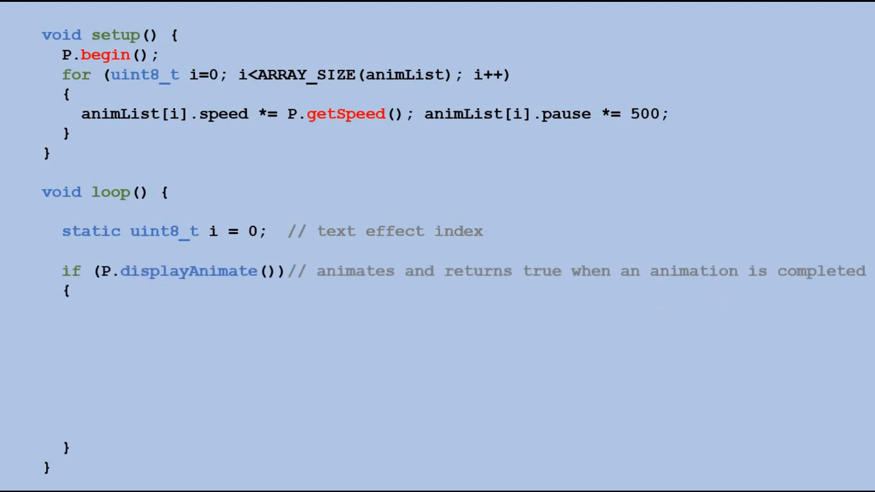
type("if (i == ARRAY_SIZE(animList))i = 0;  // reset loop index")
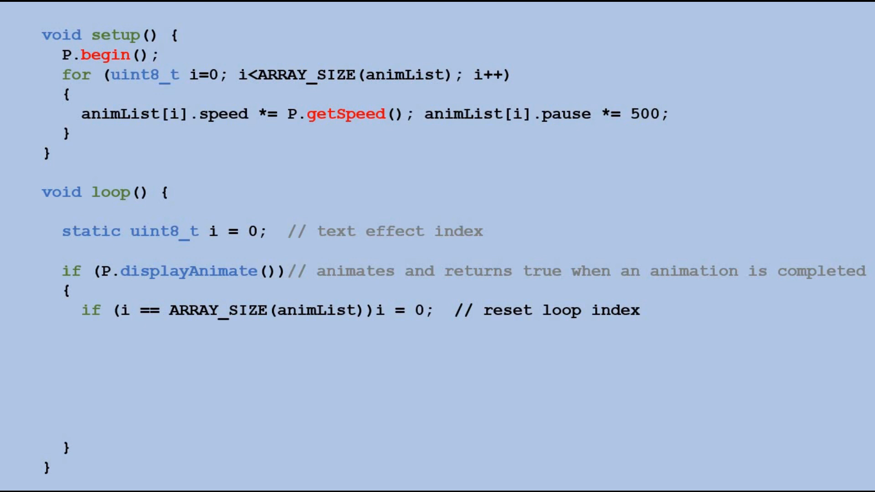
type("P.displayText(animList[i].textOut, animList[i].just, animList[i].speed, animList[i].pause, animList[i].anim_in, animList[i].anim_out);")
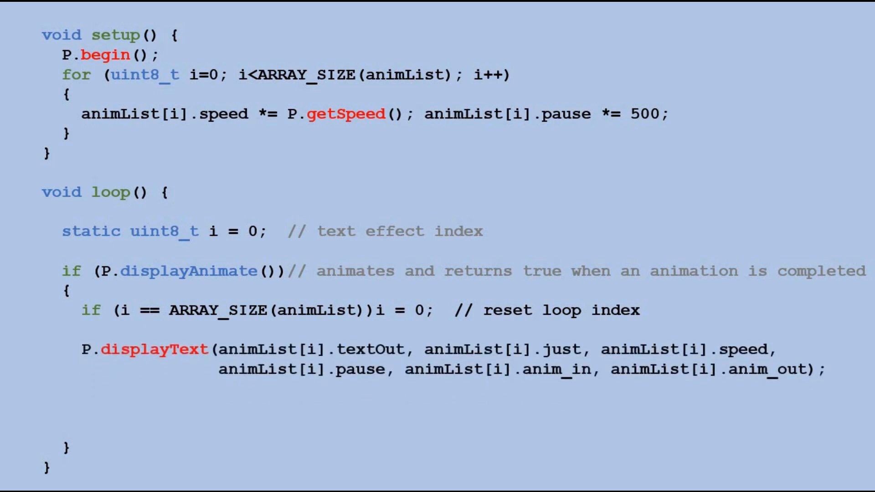
type("delay(500);")
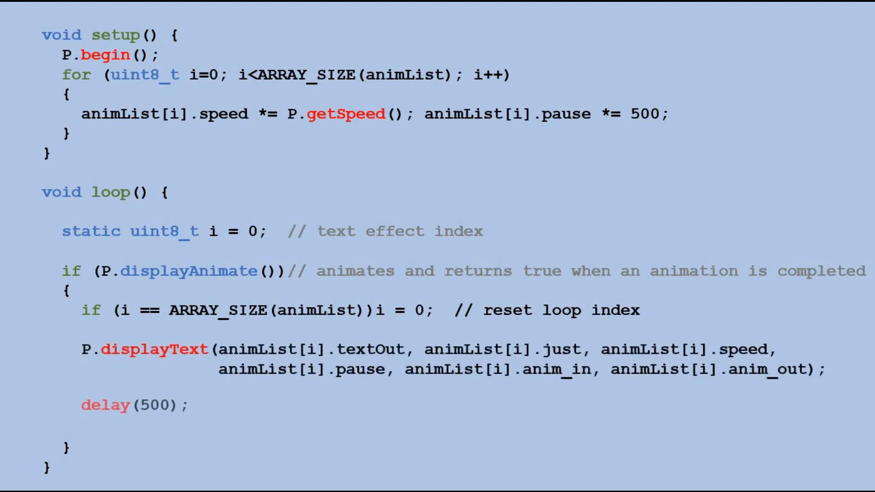